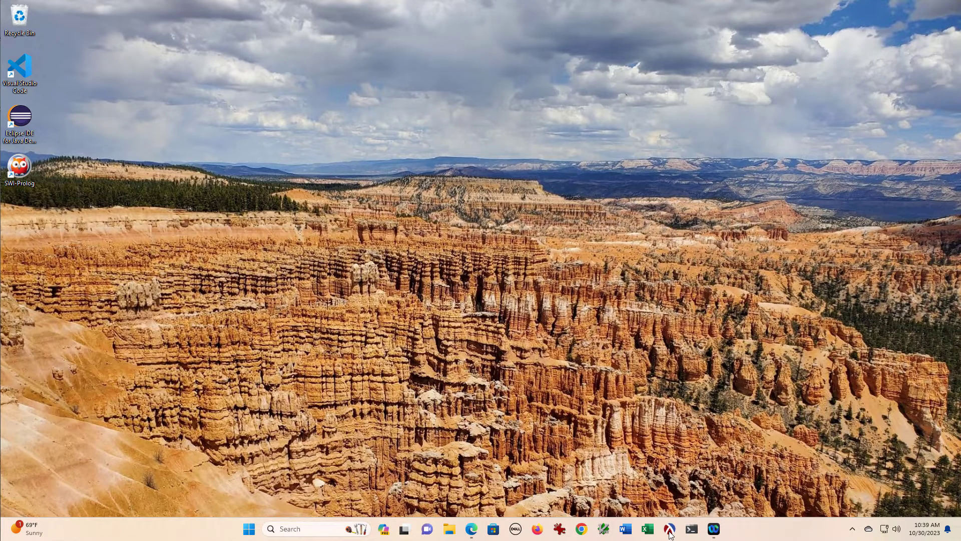
Launch DrRacket from the taskbar to a new untitled #lang racket program.
left_click(670, 529)
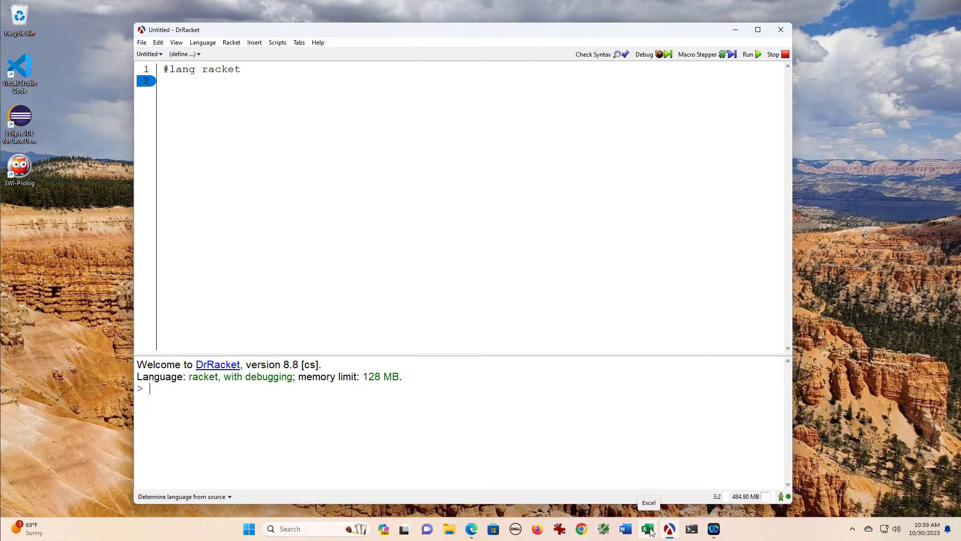
mouse_move(282, 166)
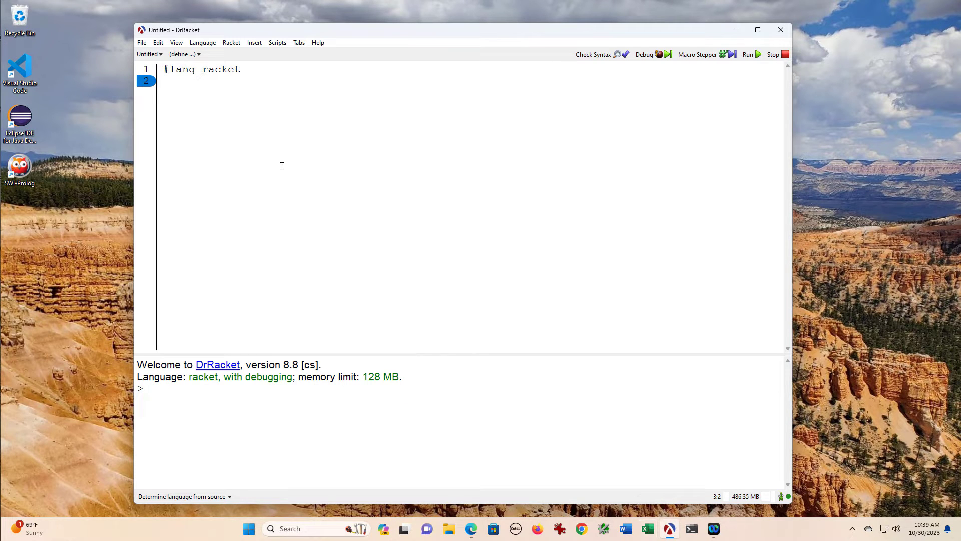
Bring up Language > Choose Language with Show Details expanded.
left_click(202, 42)
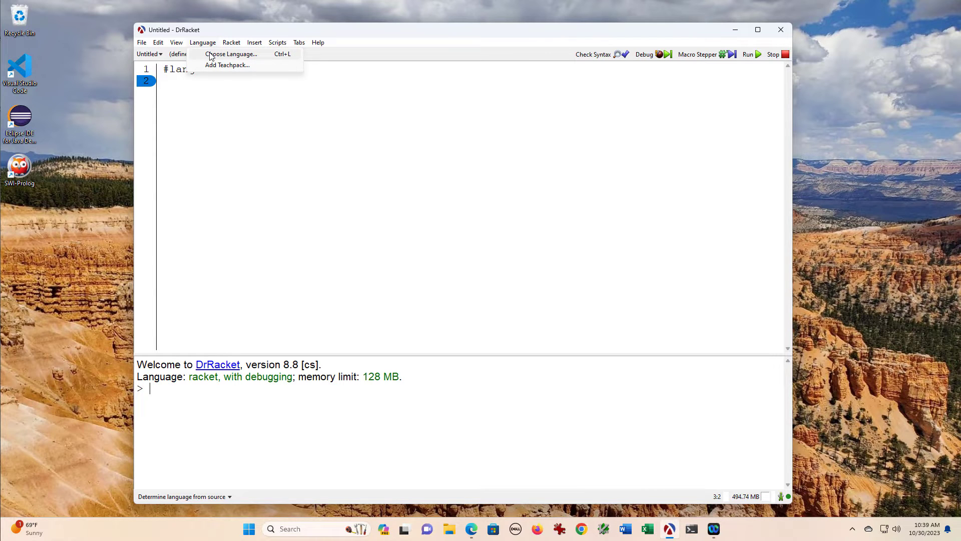
left_click(230, 54)
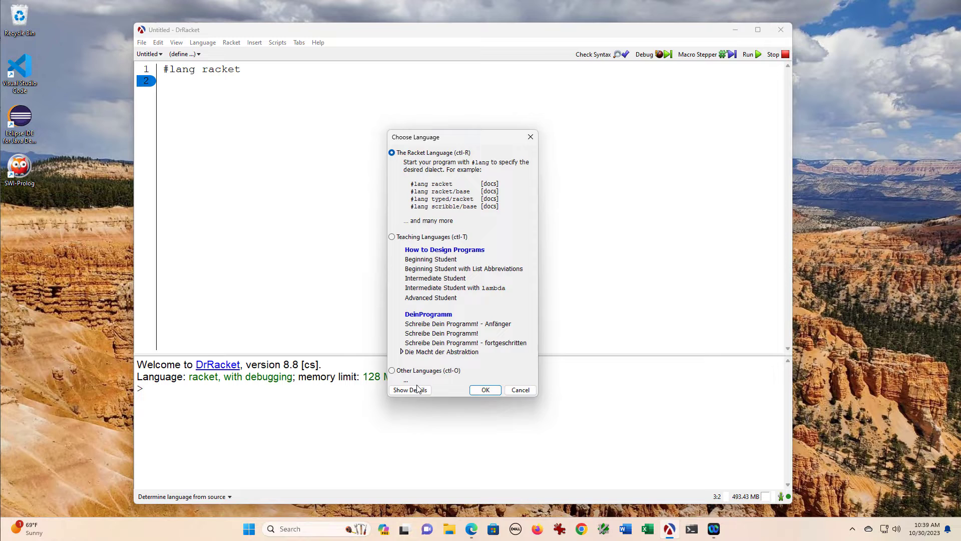
left_click(410, 390)
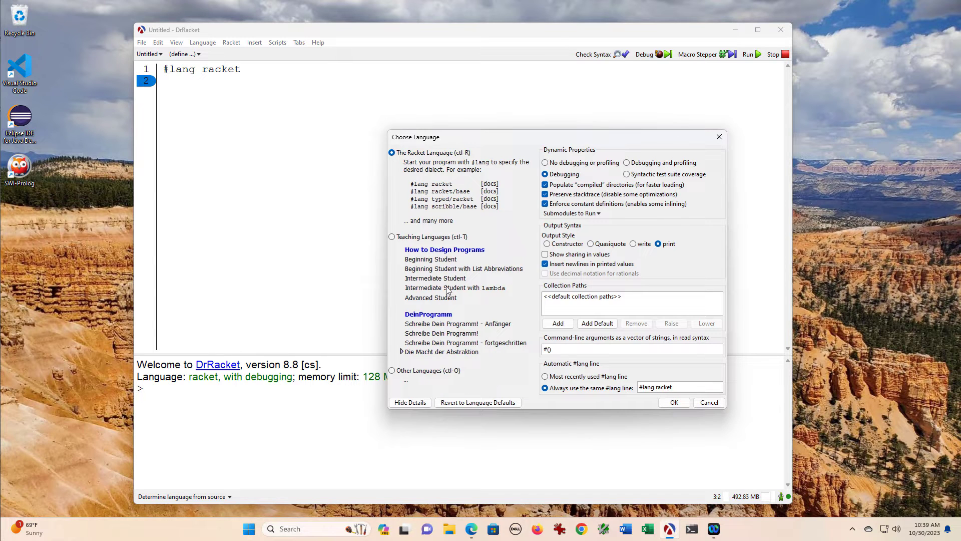
mouse_move(516, 249)
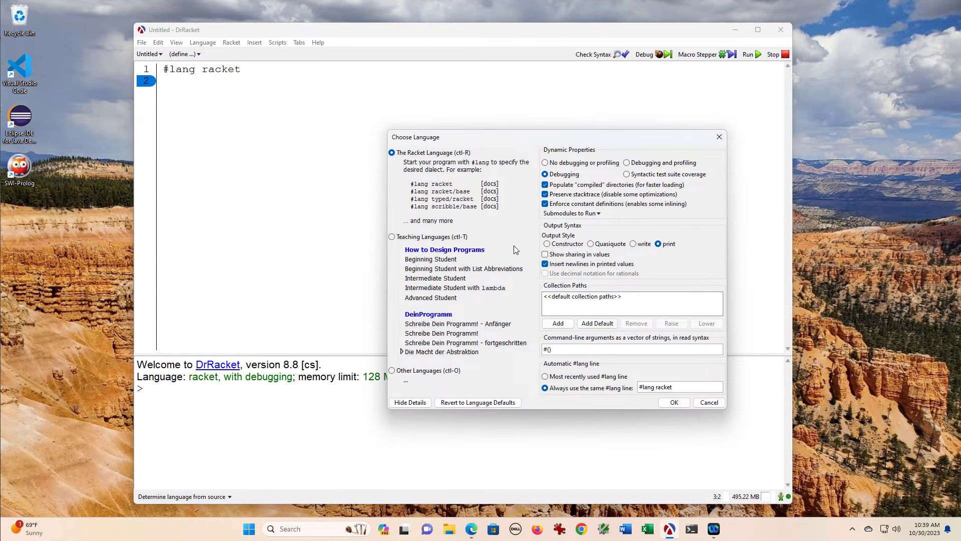
mouse_move(509, 258)
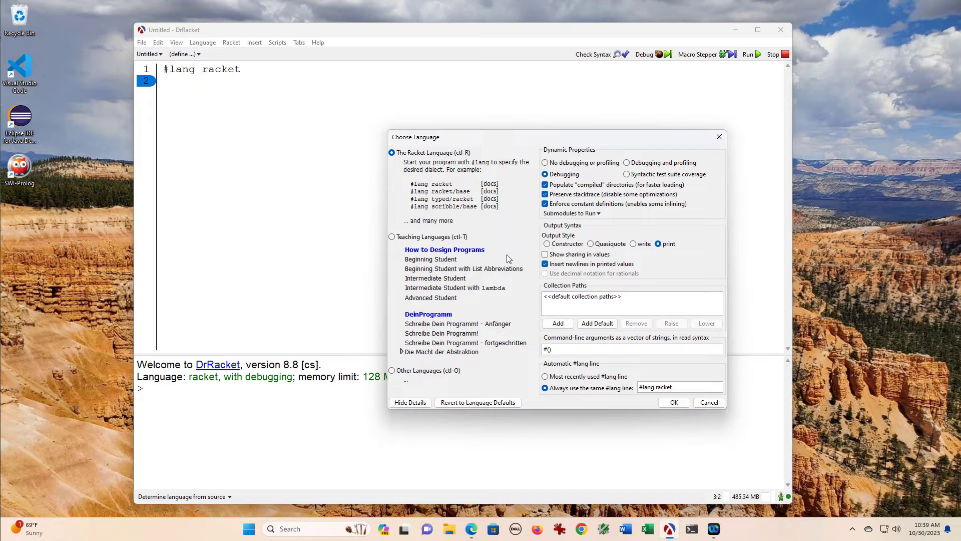
mouse_move(198, 74)
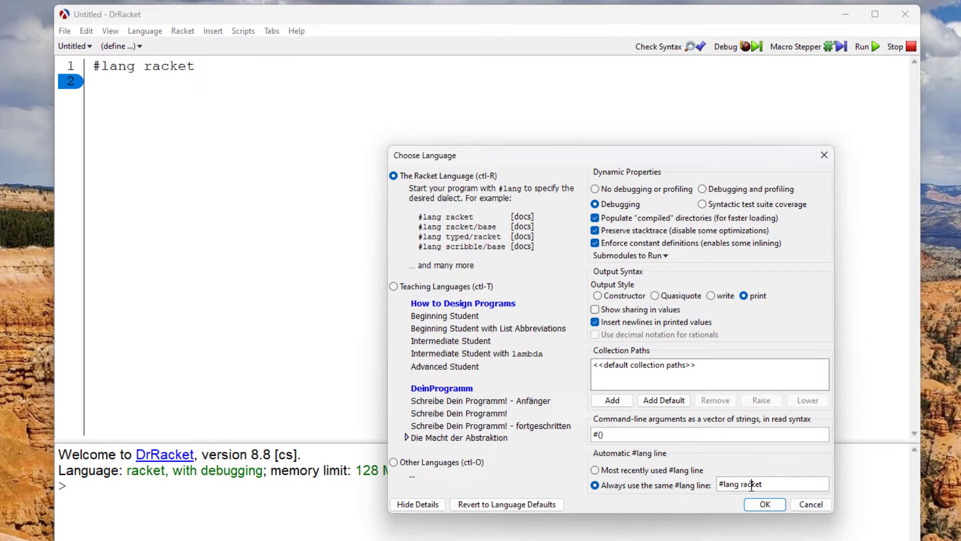
Change the 'Always use the same #lang line' from racket to scheme and apply it.
type("scheme")
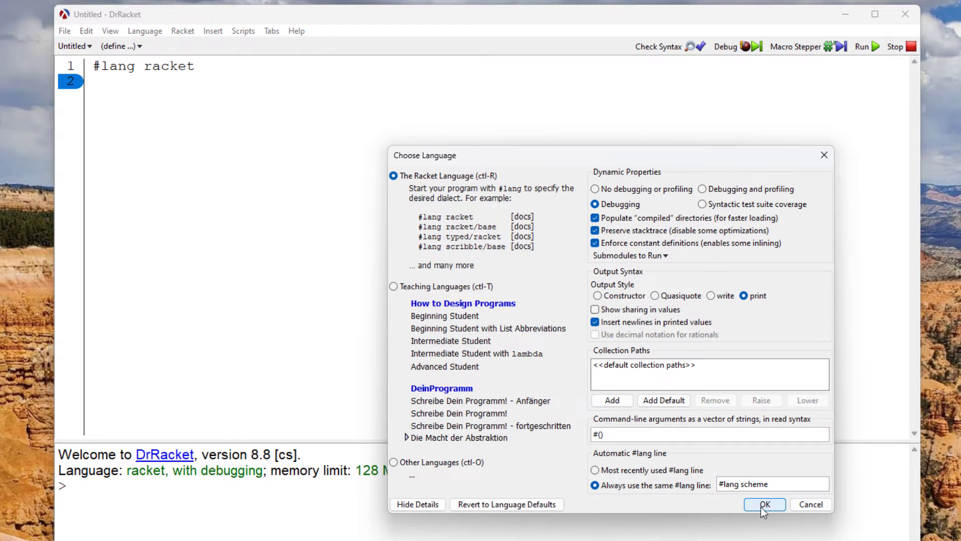
left_click(765, 504)
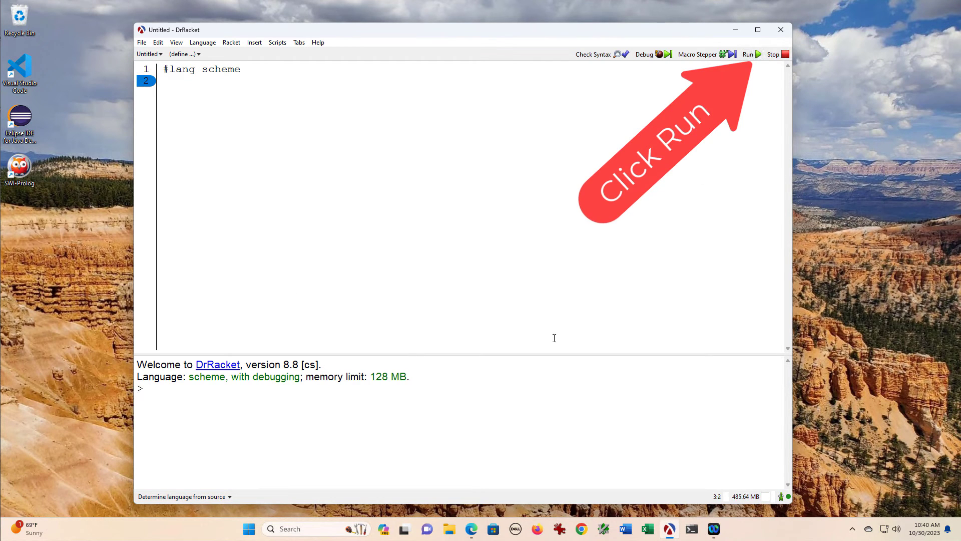
mouse_move(781, 30)
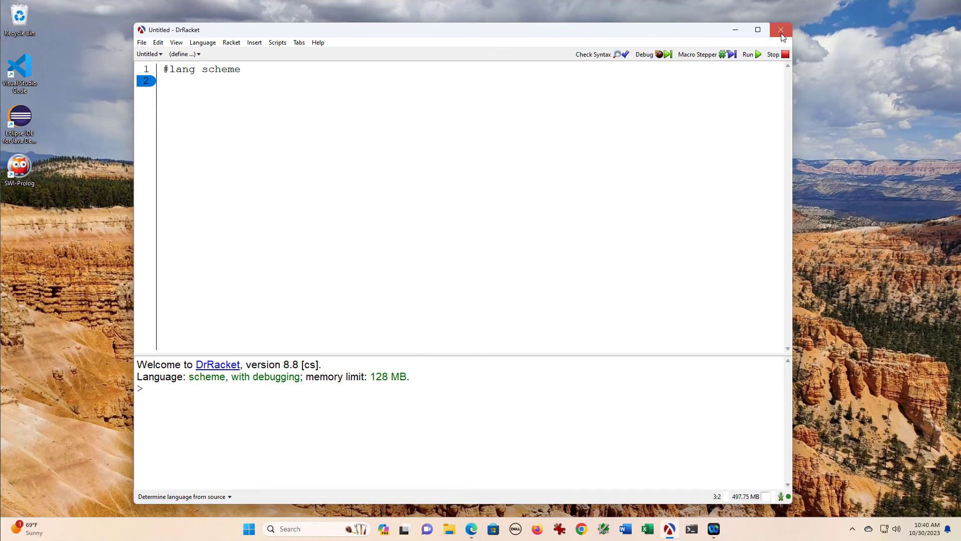